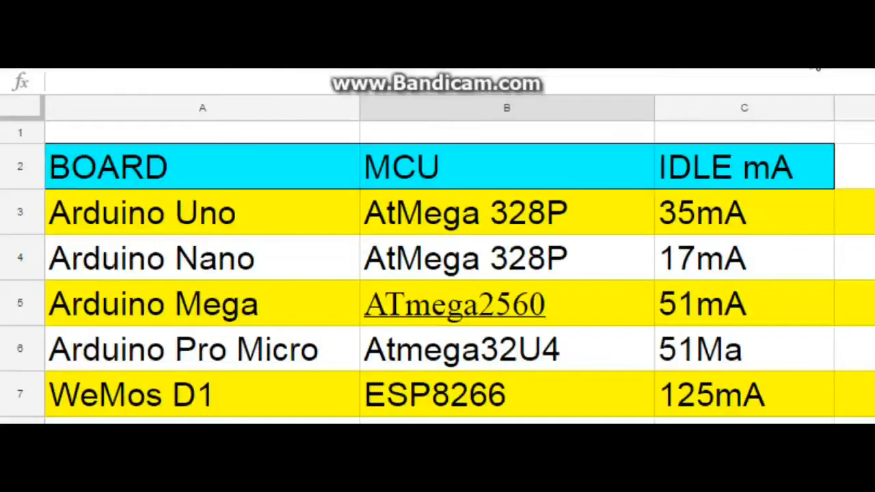
mouse_move(646, 109)
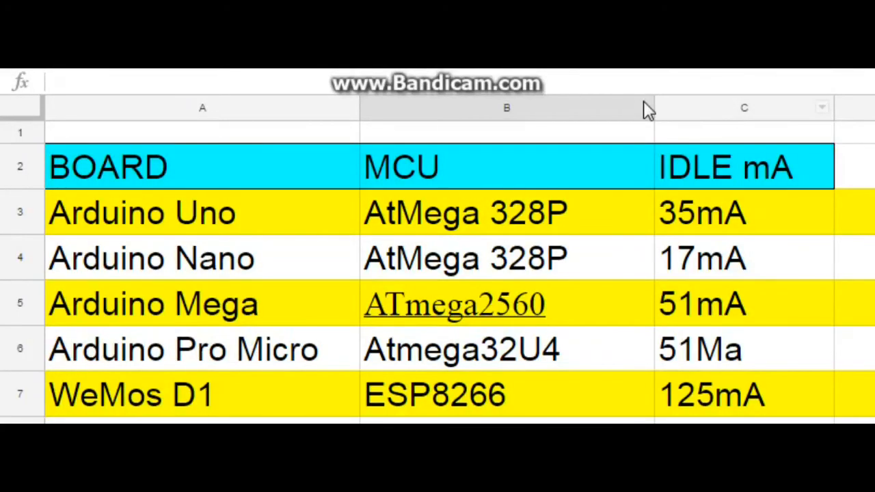
mouse_move(136, 168)
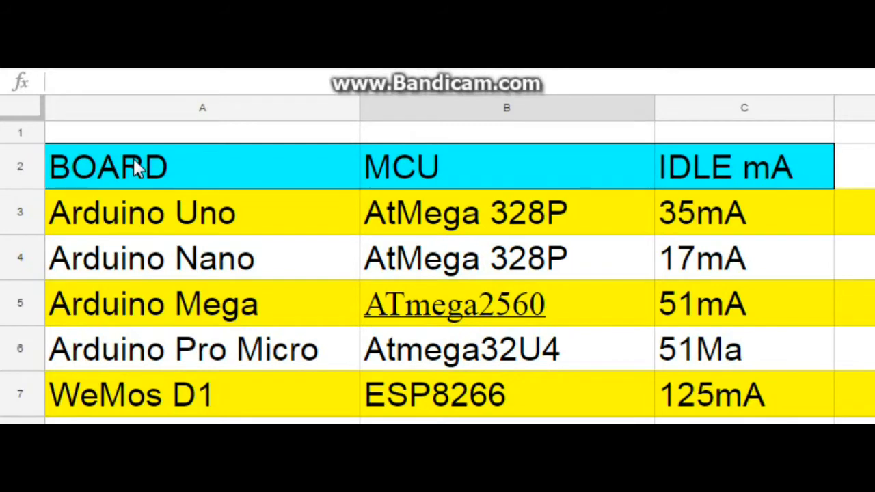
mouse_move(458, 169)
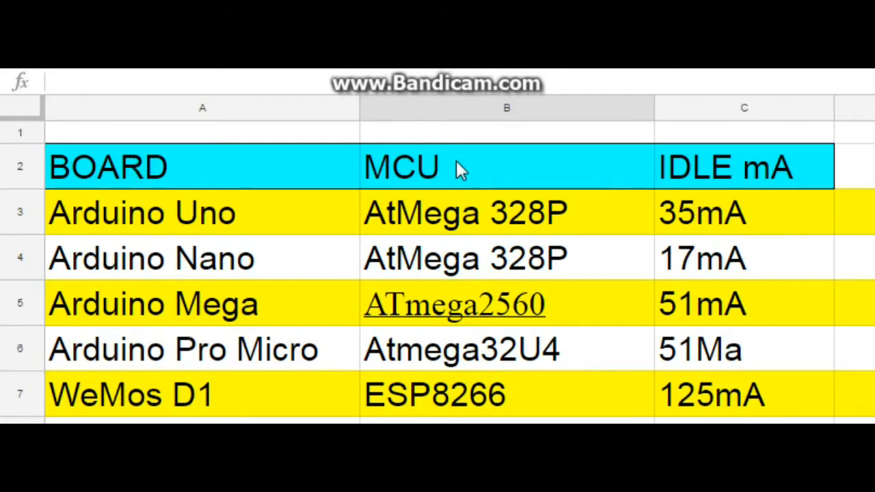
mouse_move(767, 177)
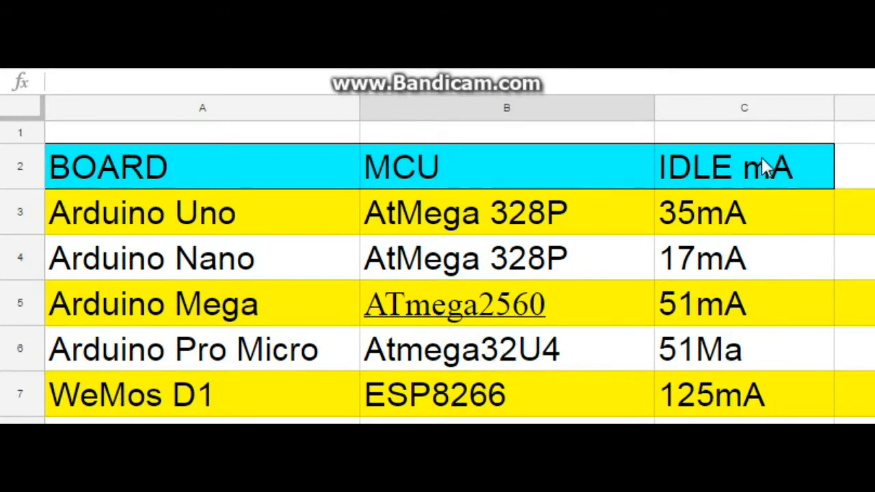
mouse_move(717, 359)
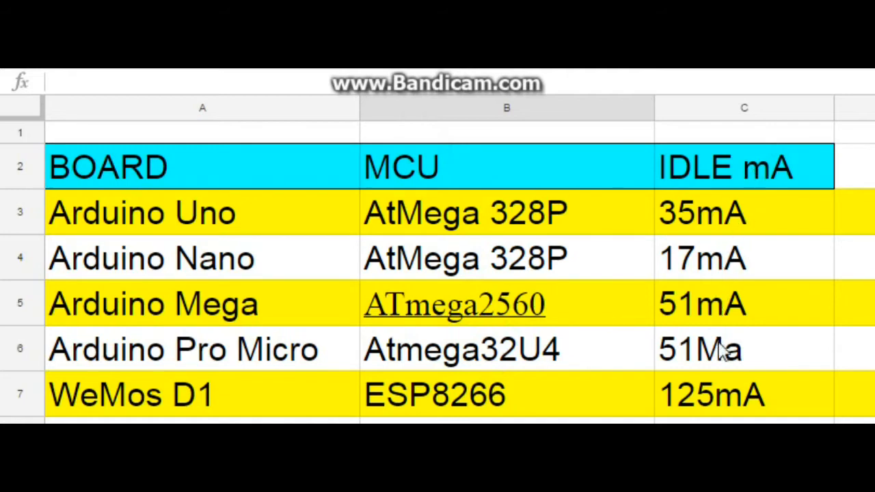
mouse_move(663, 294)
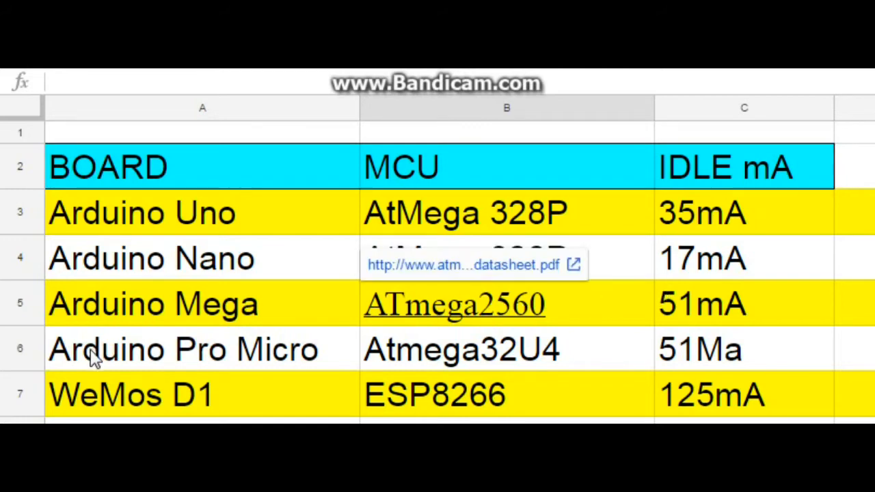
mouse_move(123, 405)
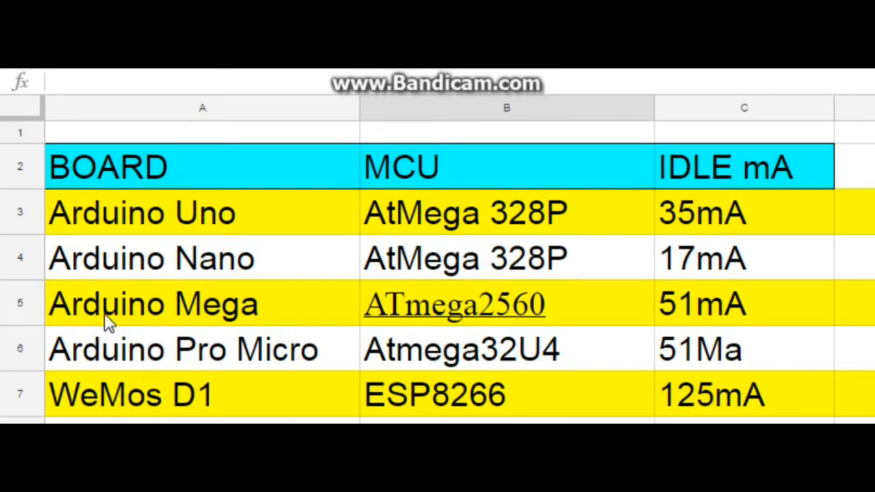
mouse_move(158, 355)
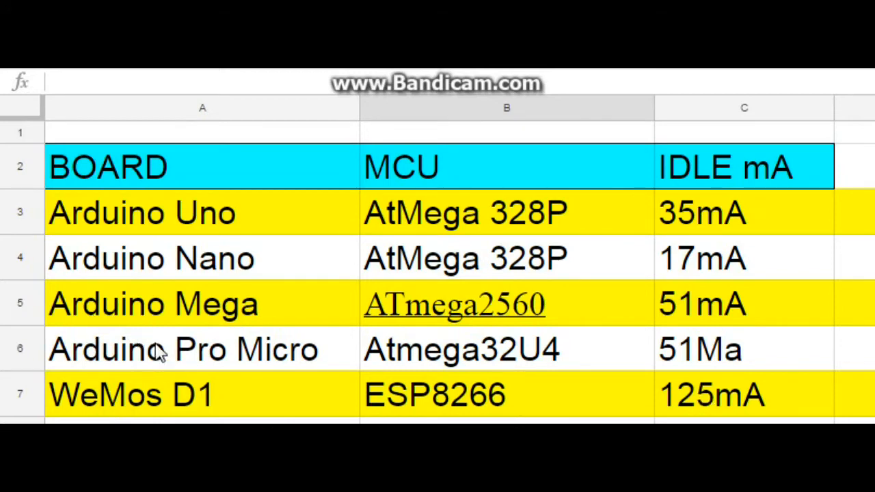
mouse_move(175, 305)
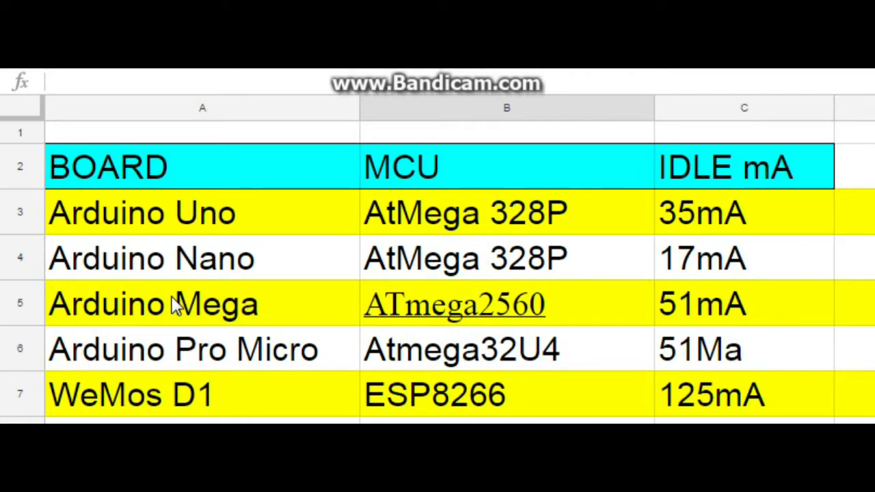
mouse_move(226, 362)
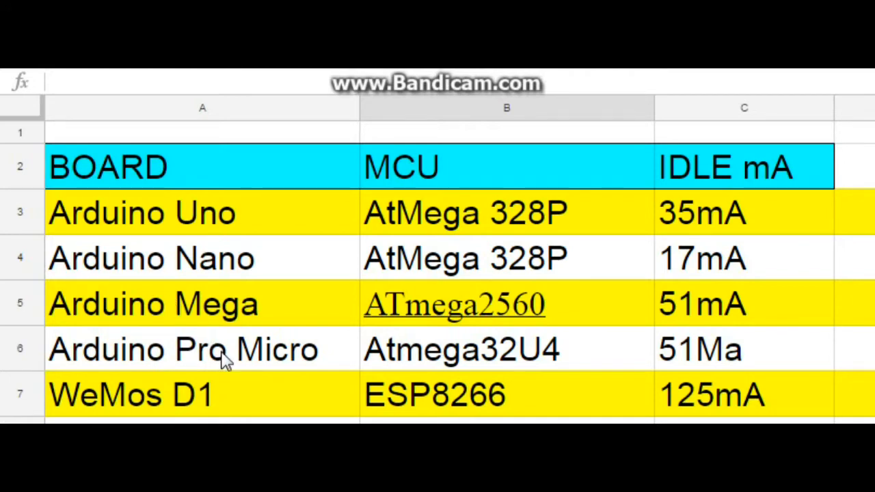
click(212, 350)
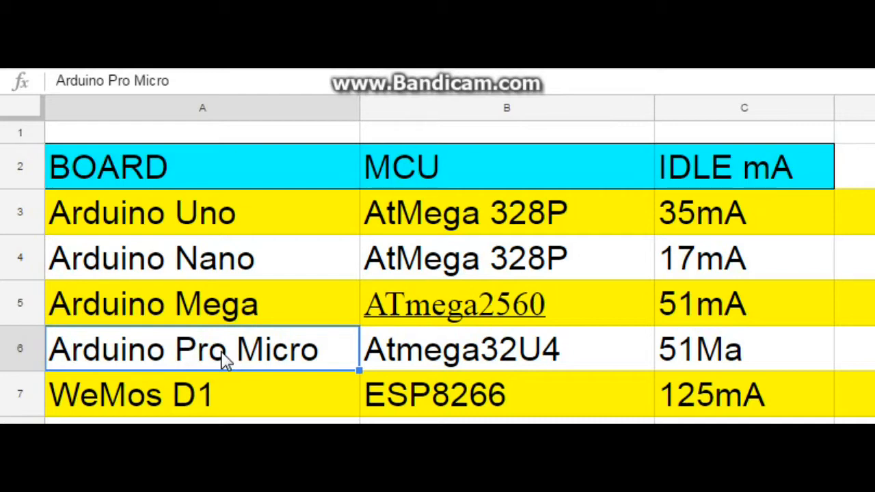
click(213, 258)
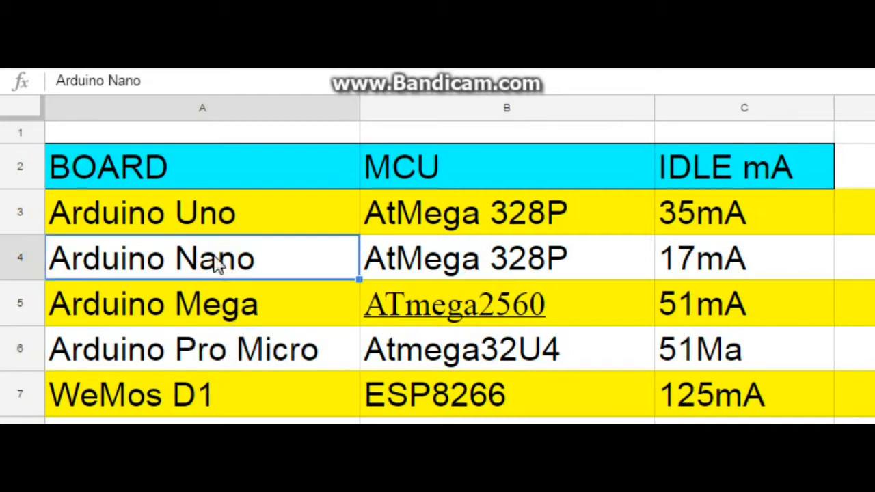
click(209, 212)
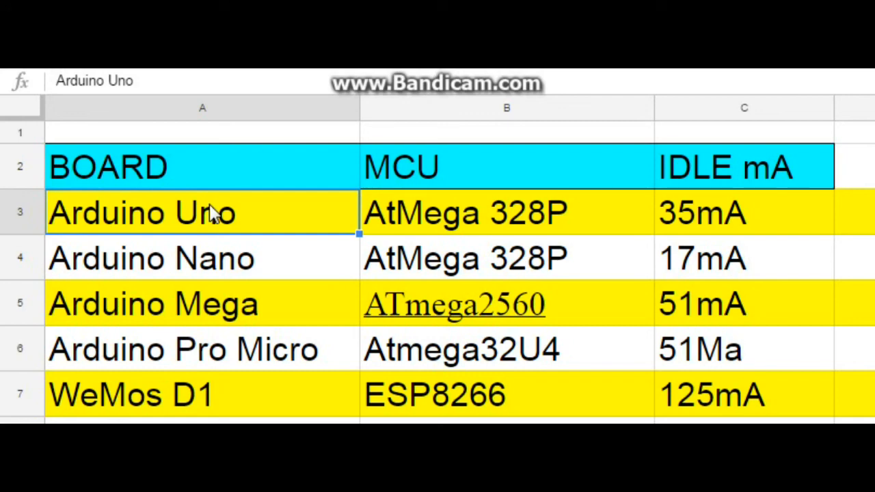
mouse_move(818, 80)
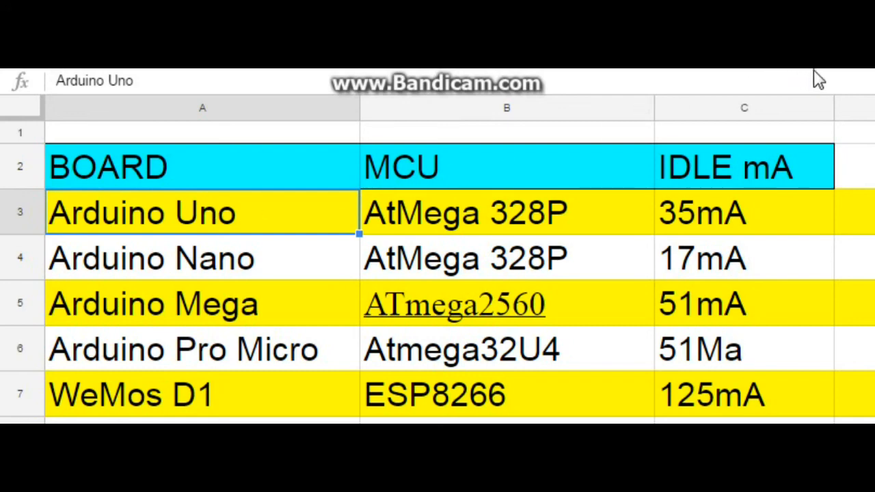